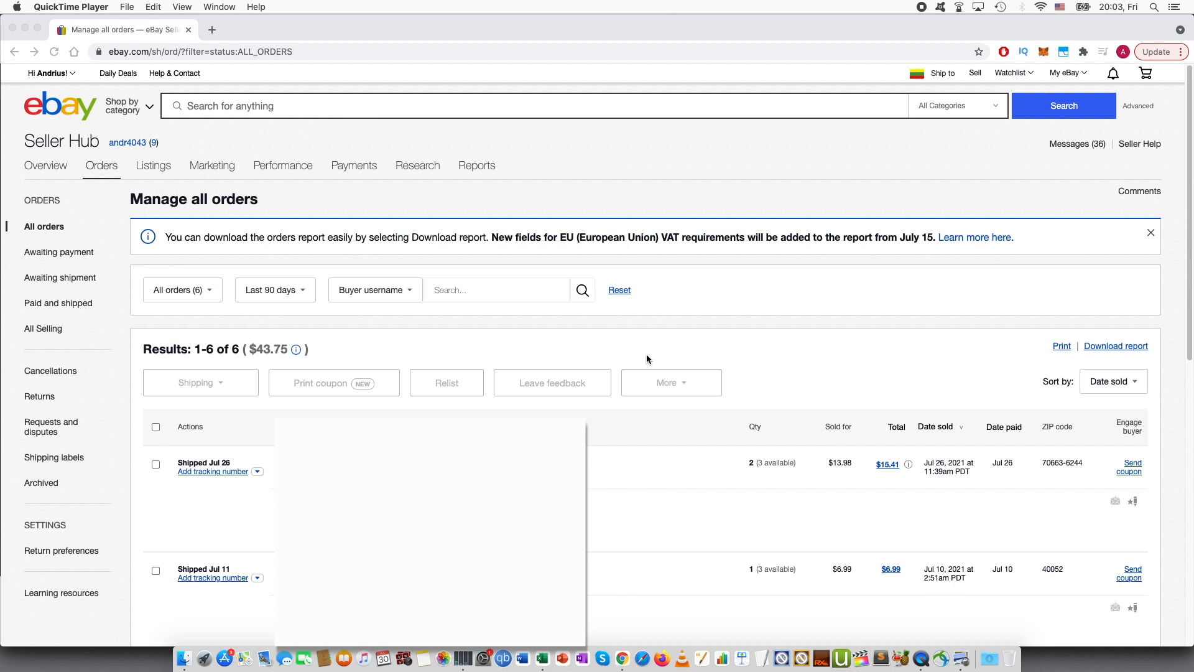
pyautogui.moveTo(646, 342)
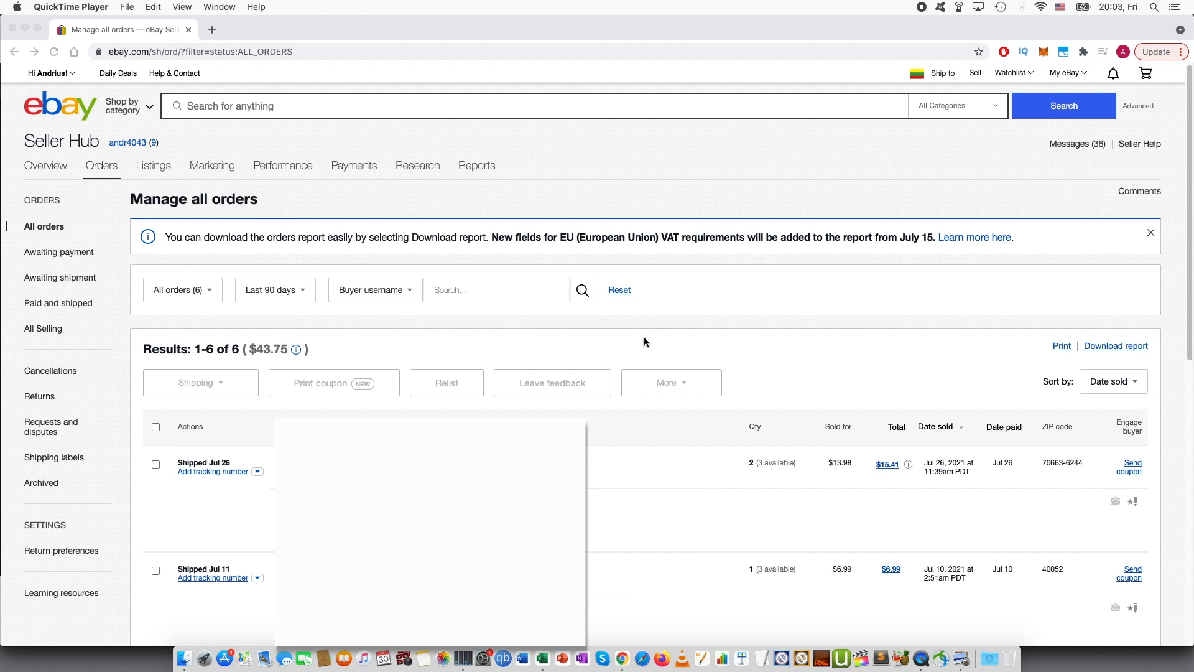
pyautogui.moveTo(438, 169)
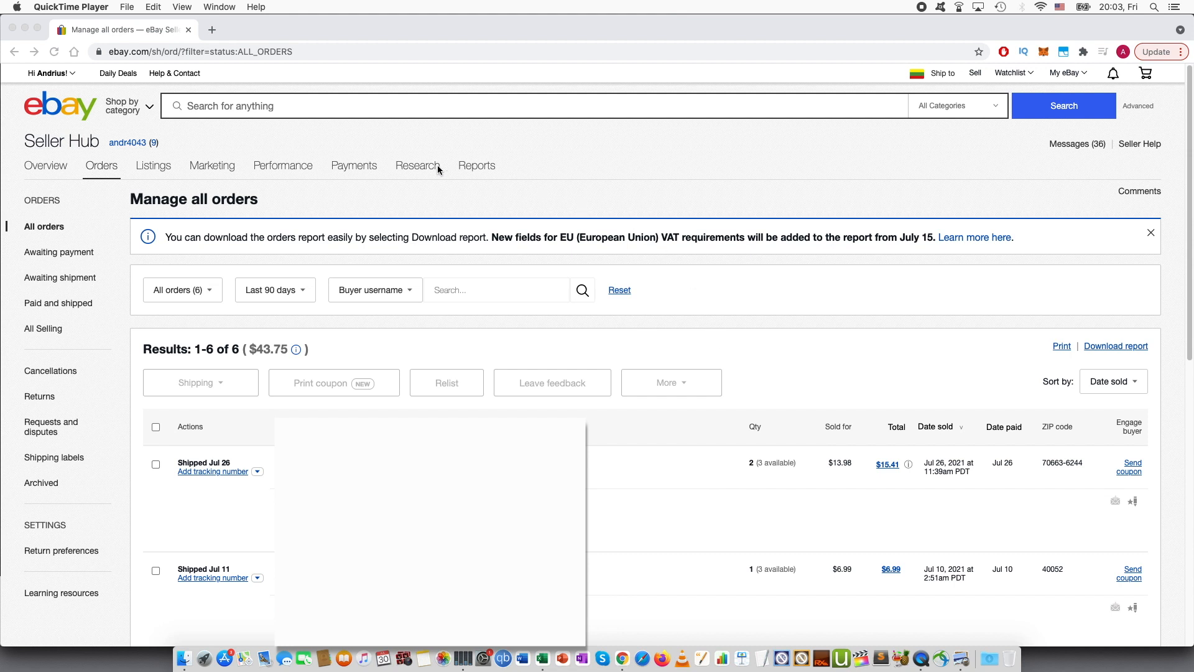
pyautogui.moveTo(896, 140)
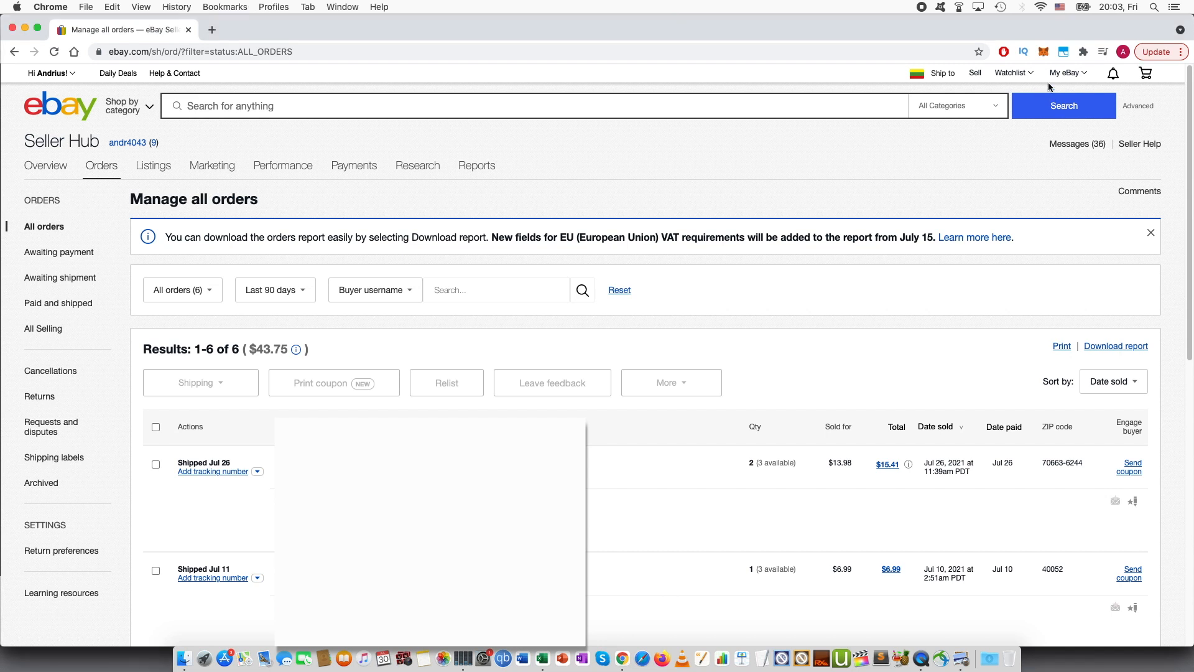
# - Choose Send refund from the Jul 26 order's actions, opening its refund form ($13.98 total)
pyautogui.click(1066, 72)
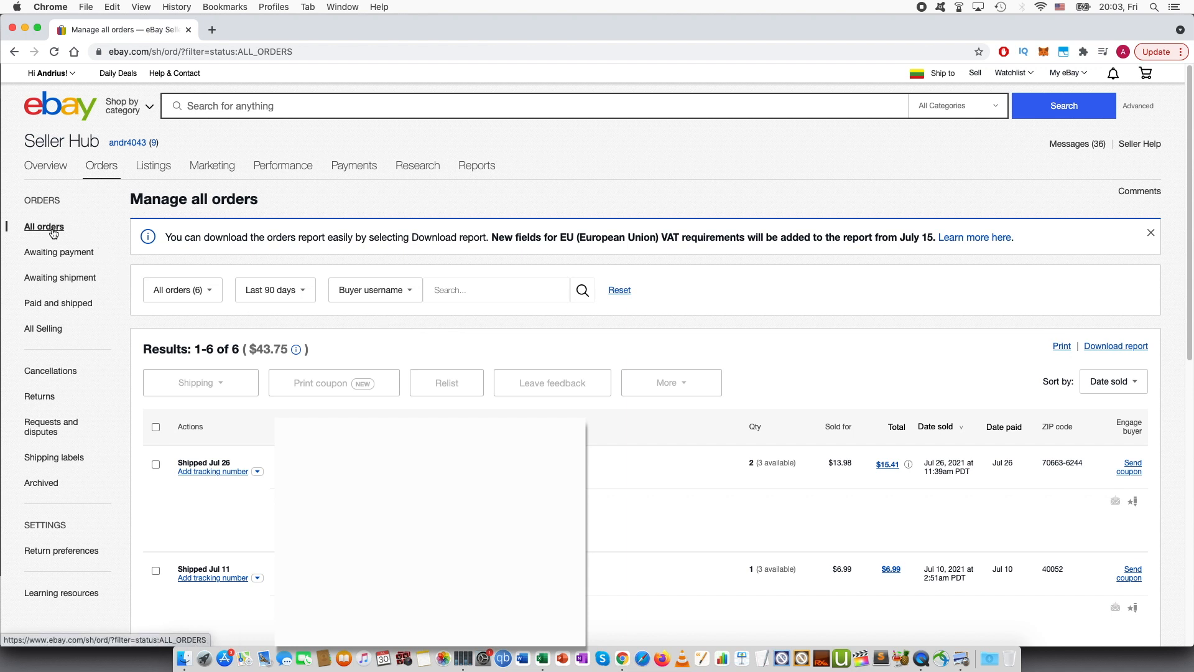
pyautogui.moveTo(59, 252)
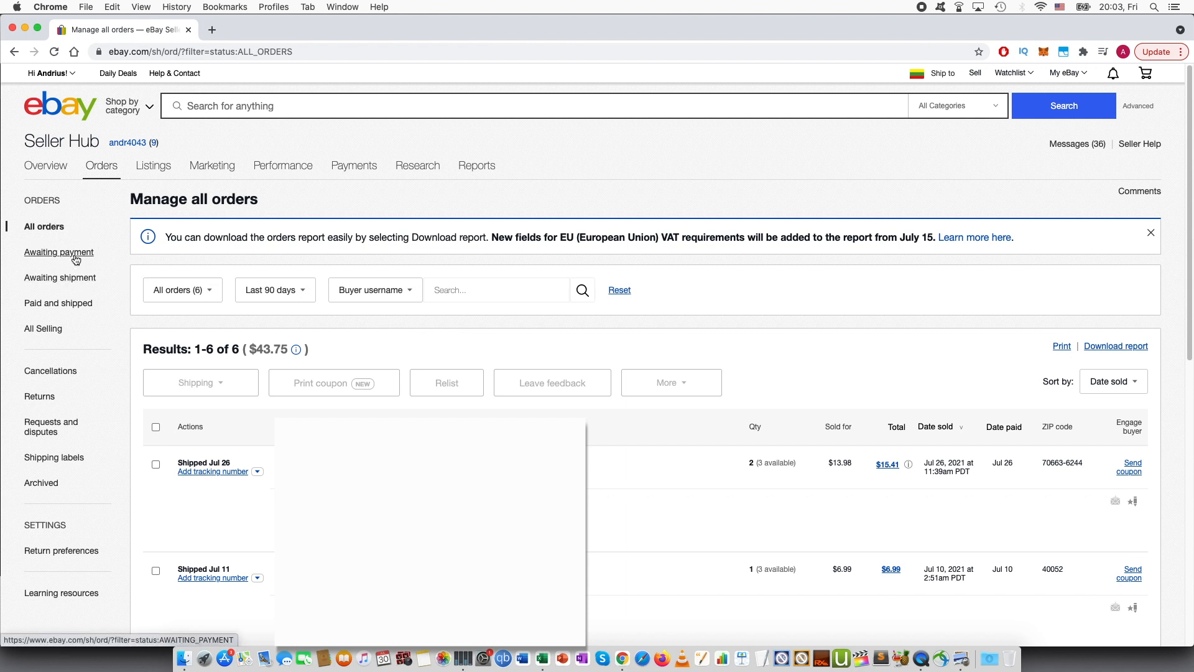
pyautogui.moveTo(332, 339)
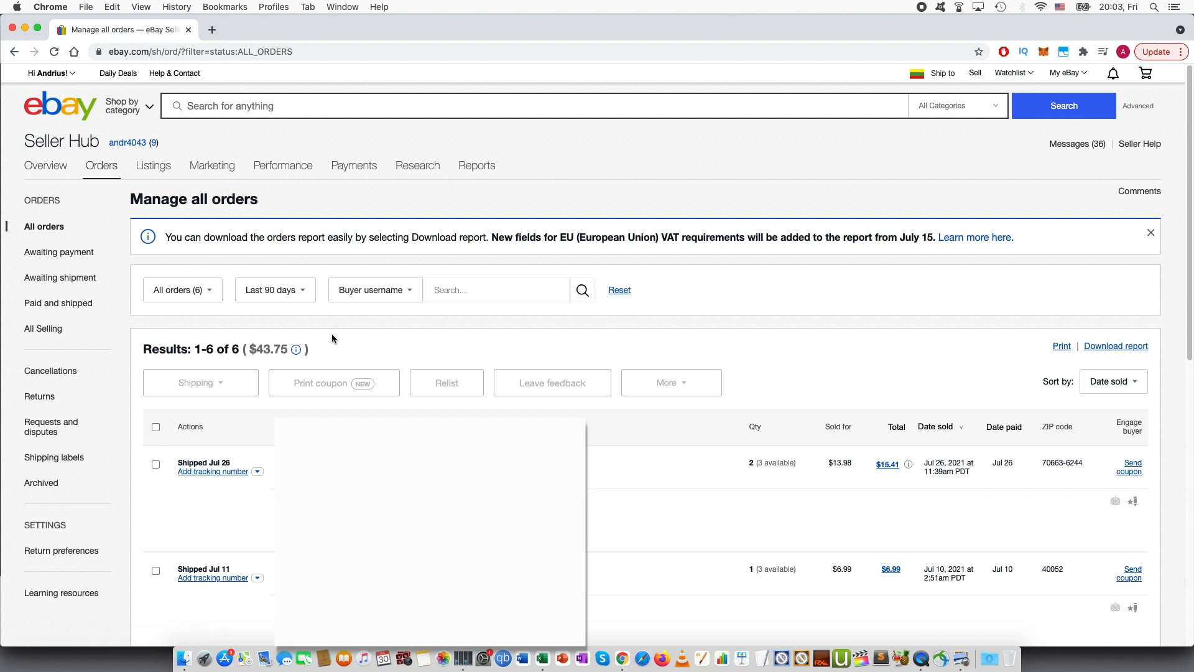
pyautogui.moveTo(429, 343)
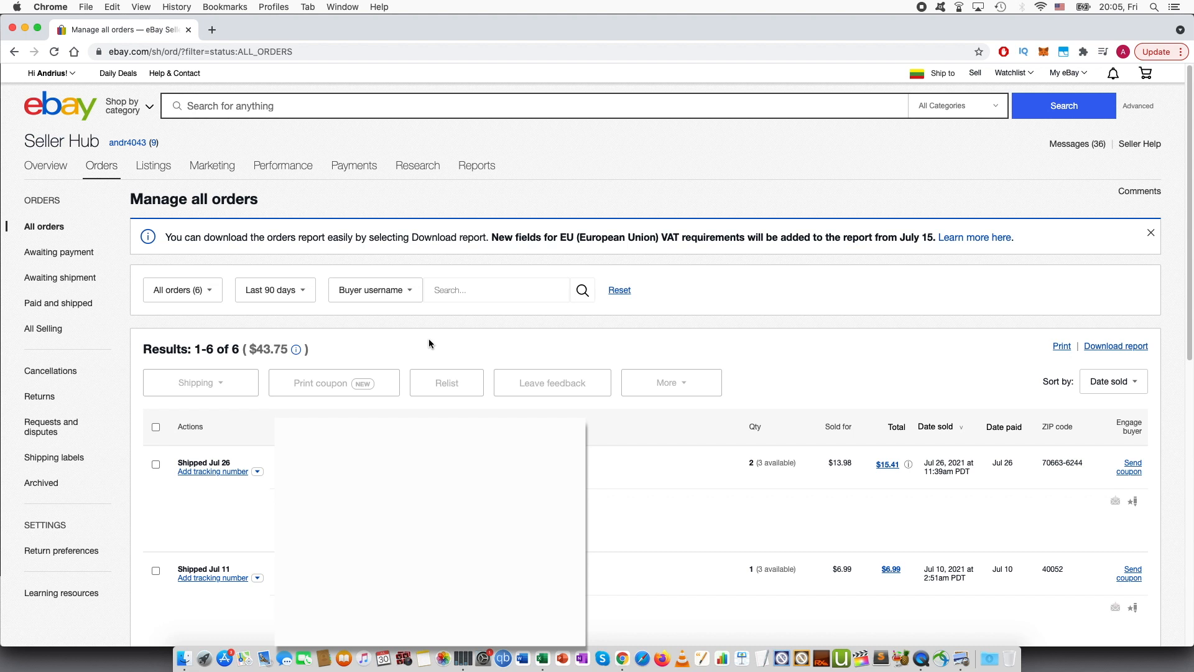
pyautogui.moveTo(273, 427)
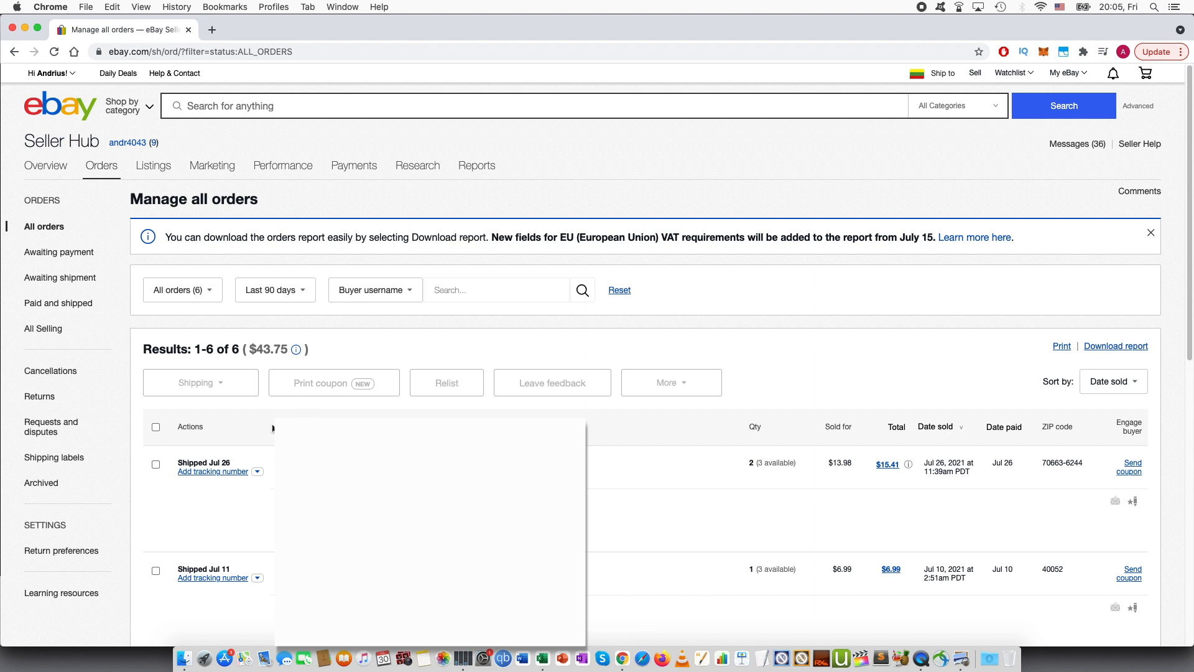
pyautogui.moveTo(273, 429)
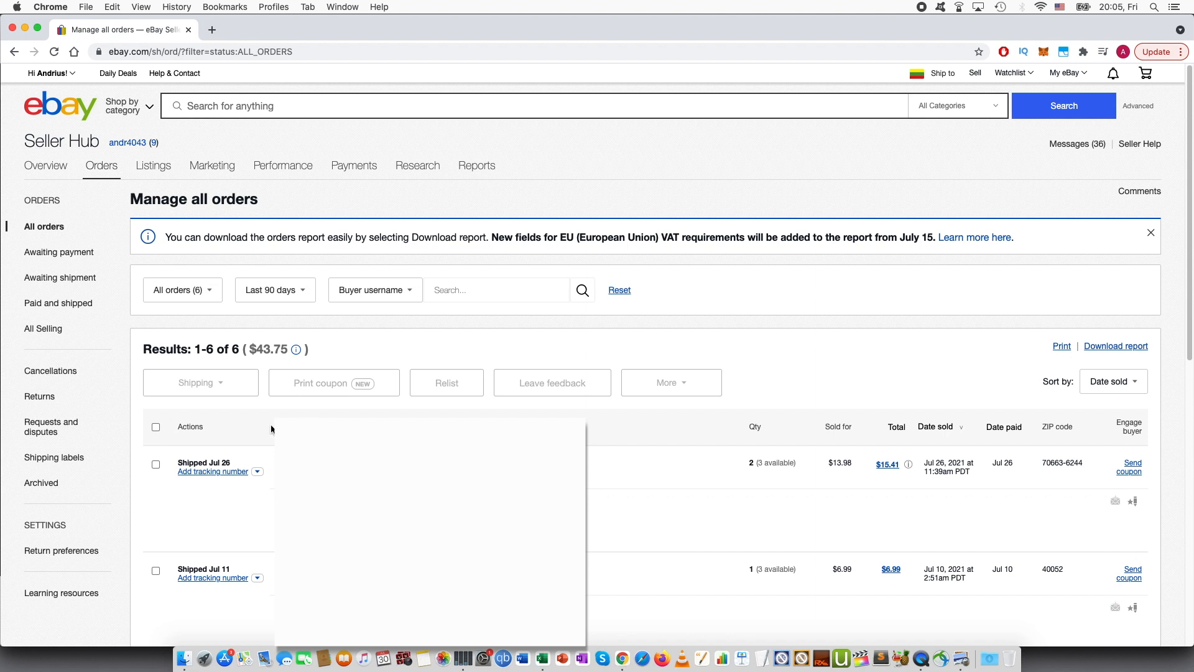
pyautogui.moveTo(223, 461)
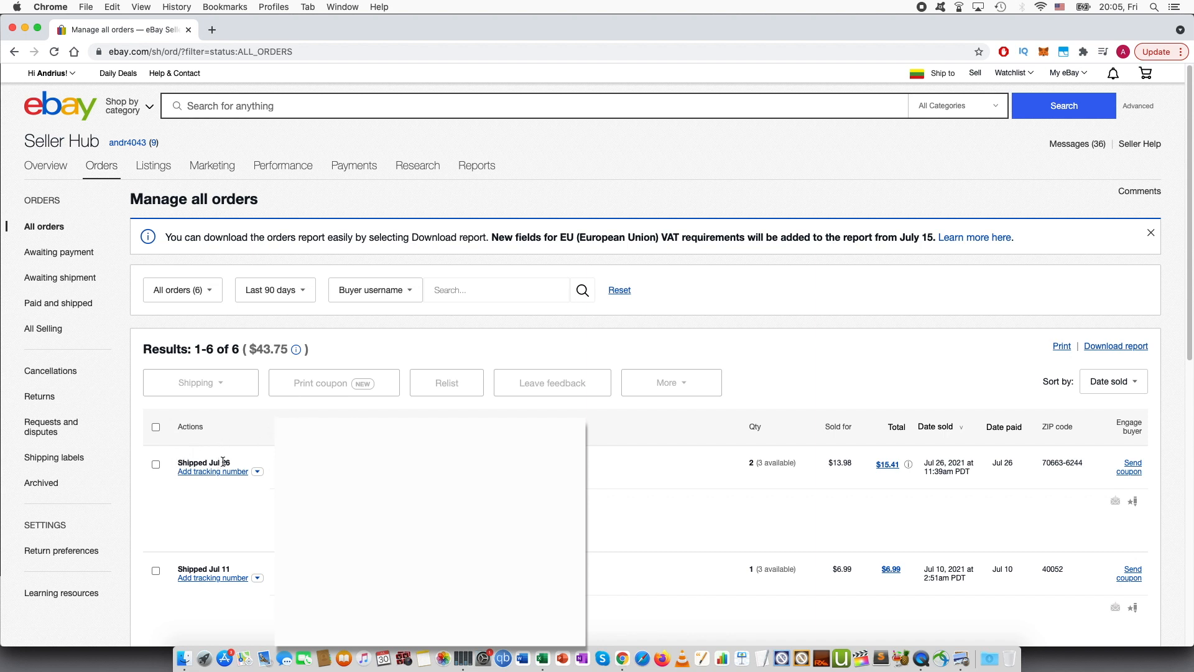
pyautogui.moveTo(263, 484)
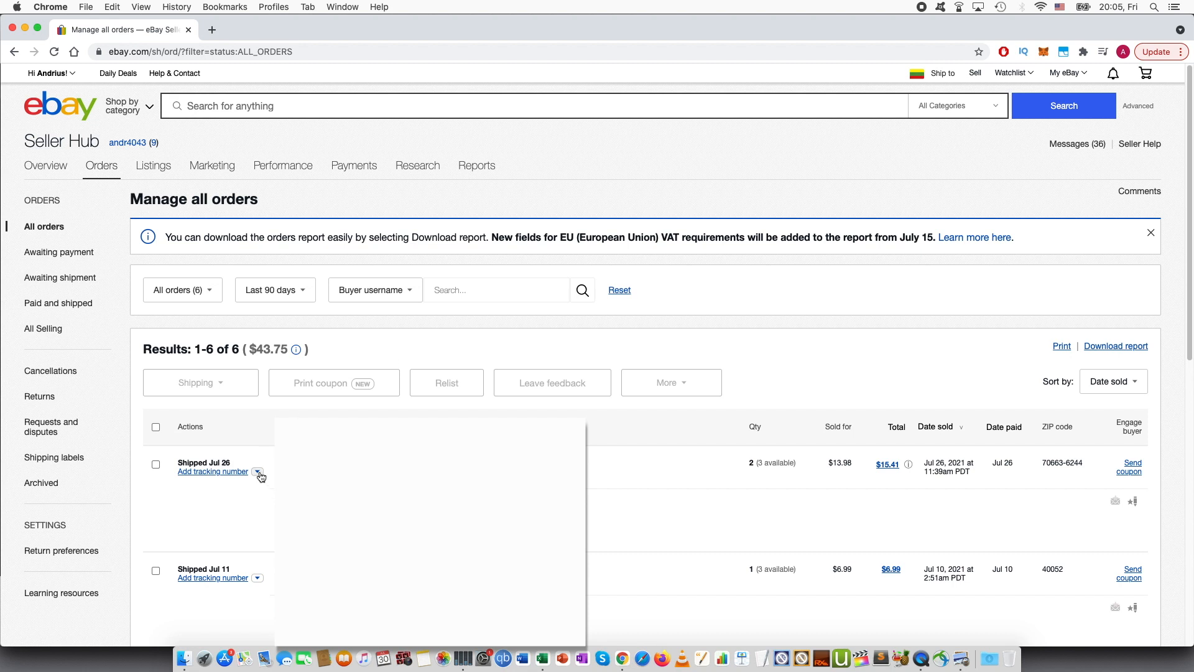
pyautogui.click(259, 475)
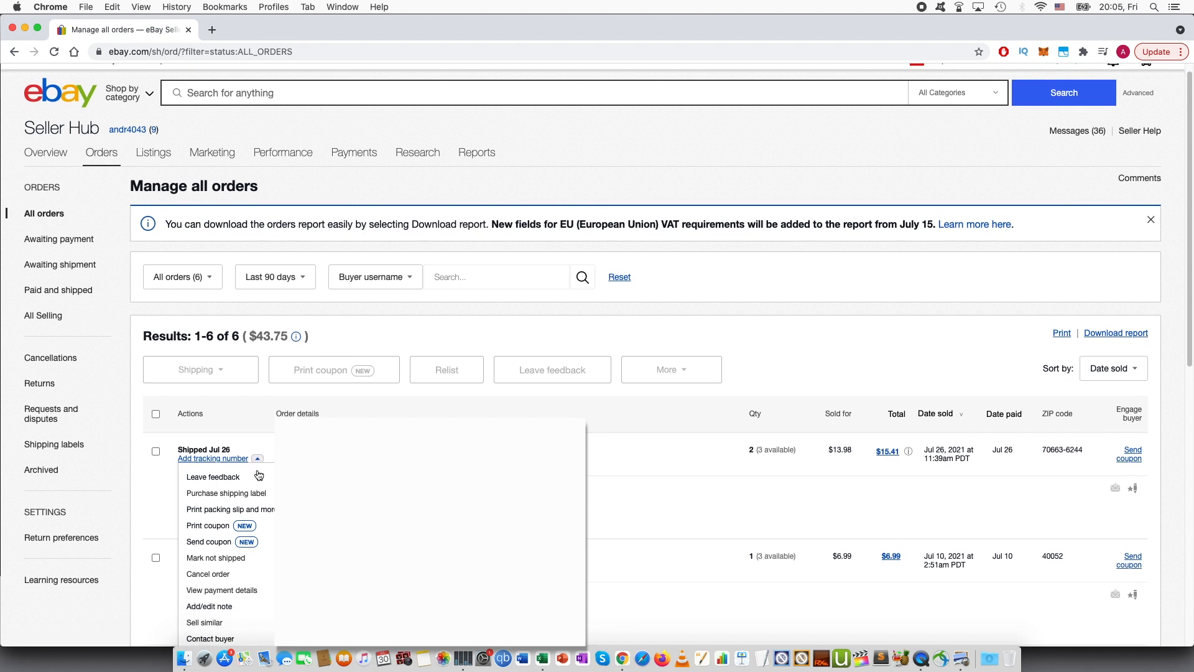
pyautogui.scroll(-3)
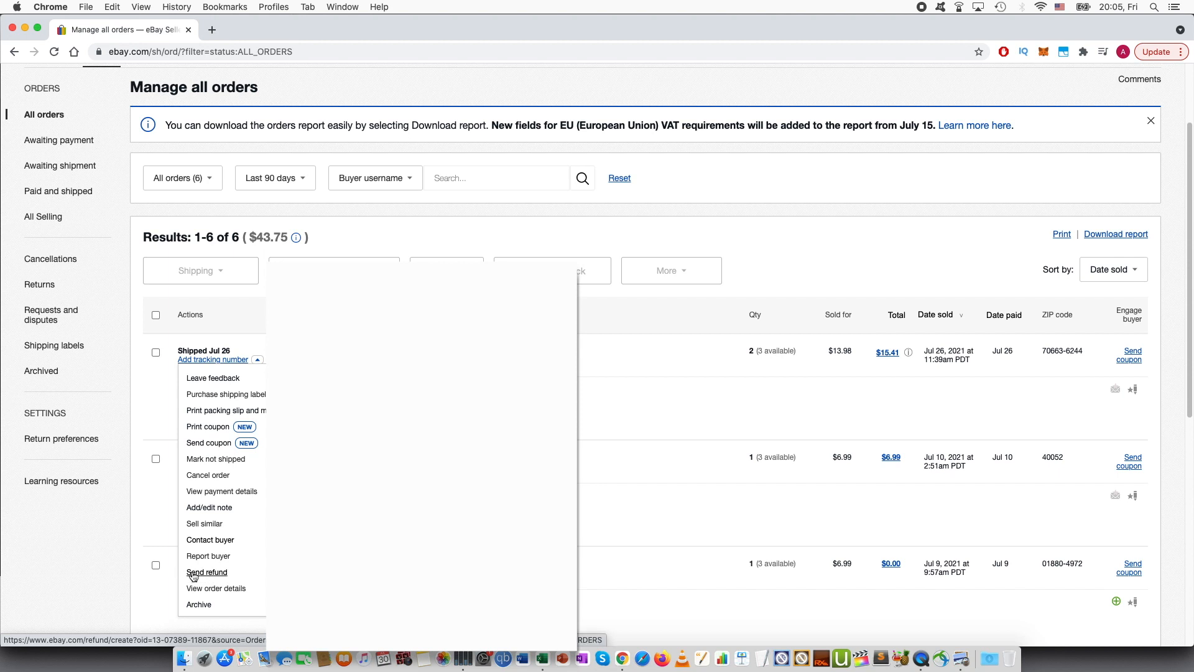
pyautogui.click(206, 573)
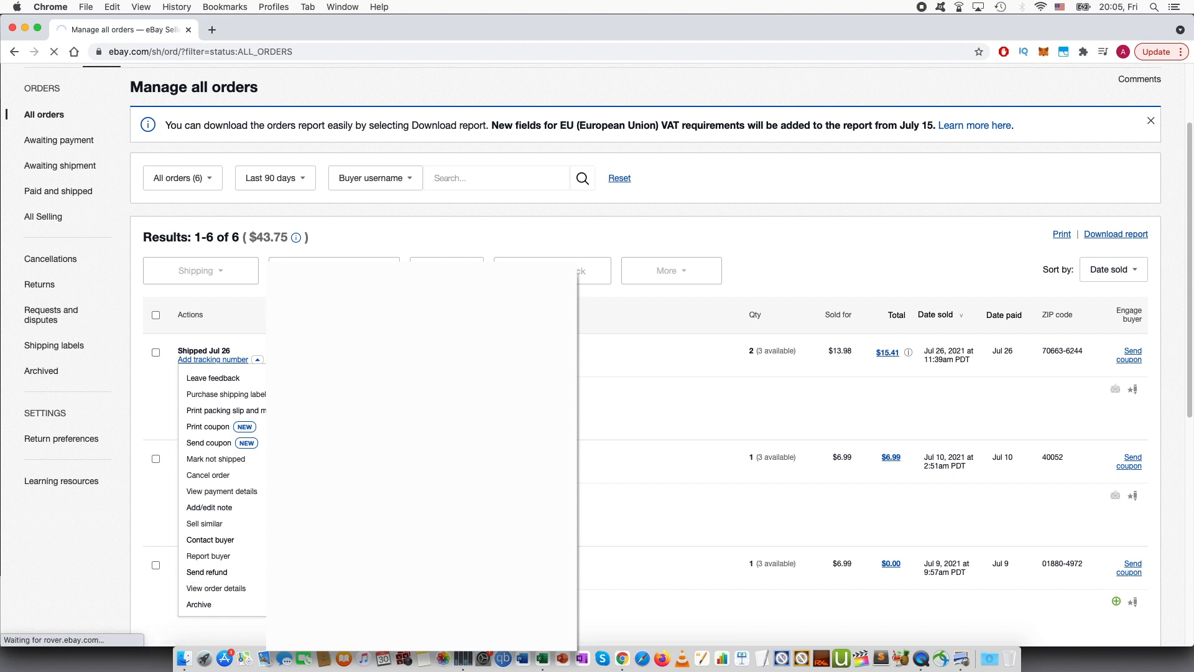
pyautogui.click(206, 572)
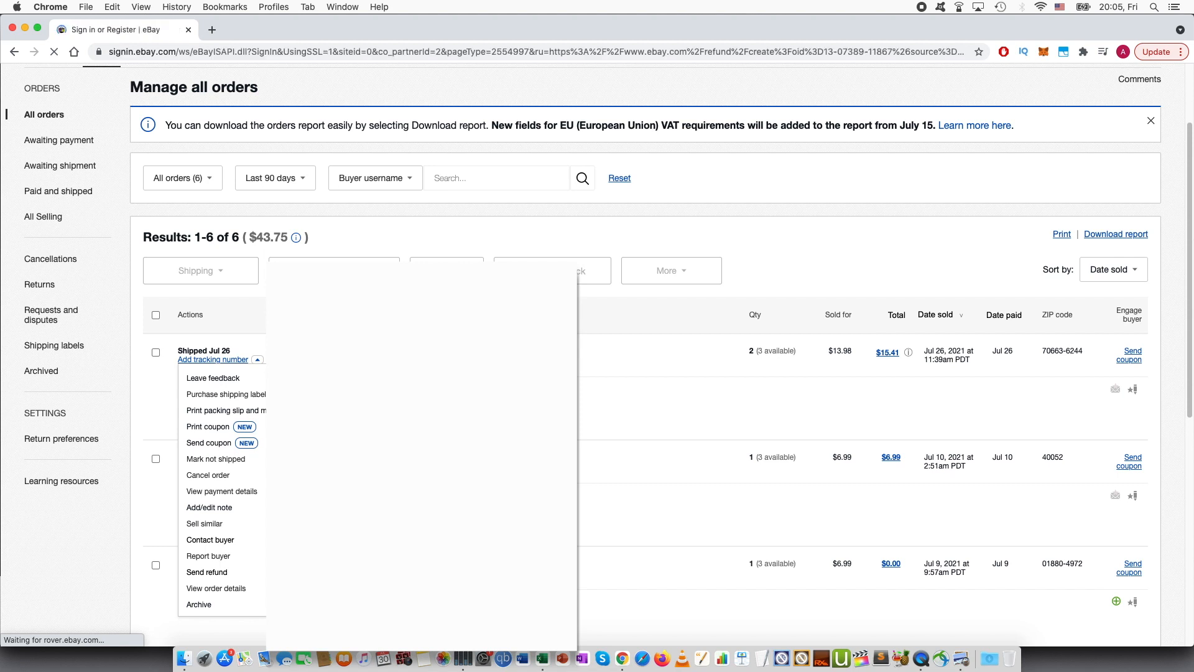
pyautogui.click(206, 573)
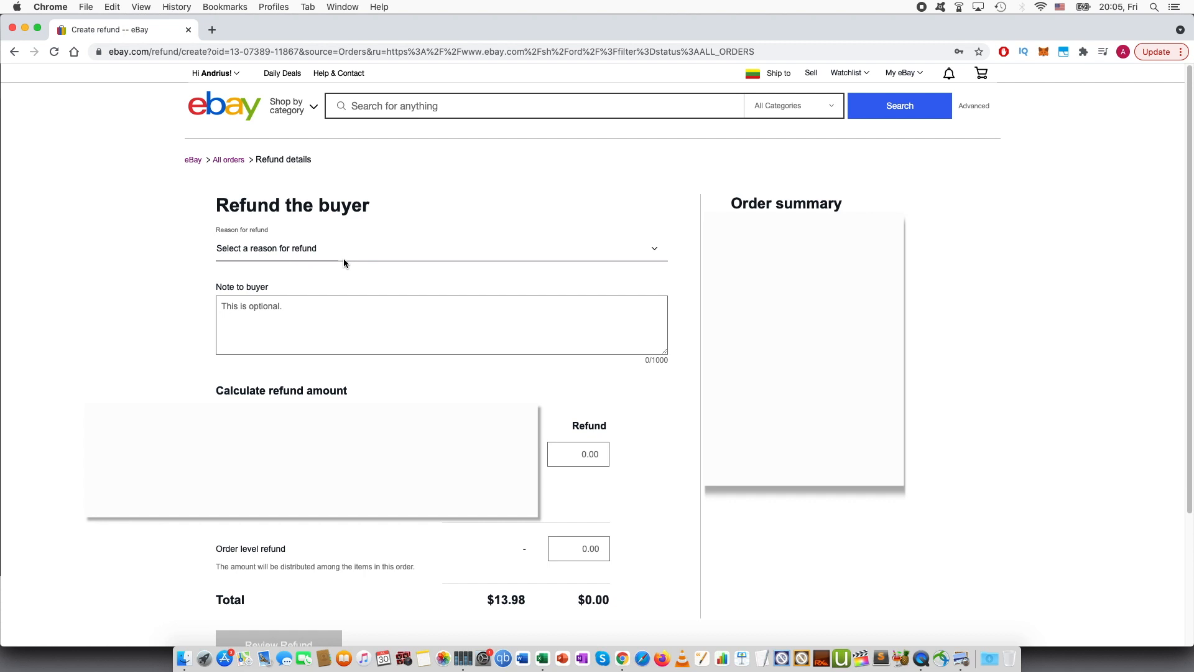
# - Choose 'Buyer cancelled' from the Reason for refund list
pyautogui.click(441, 249)
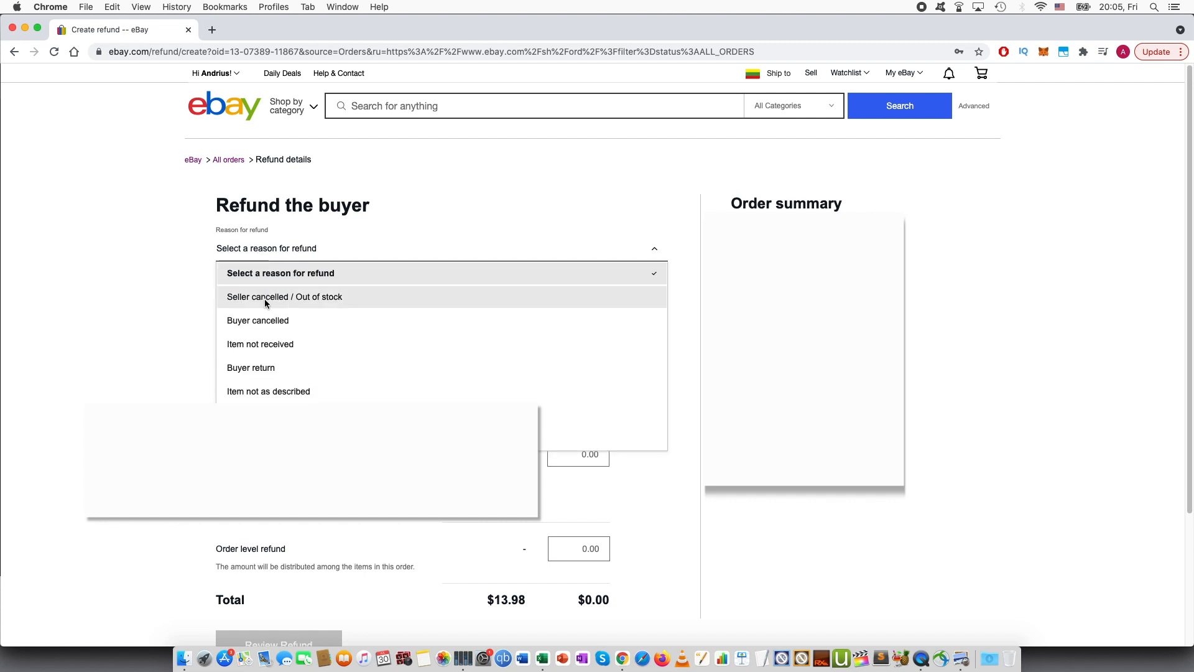
pyautogui.moveTo(269, 320)
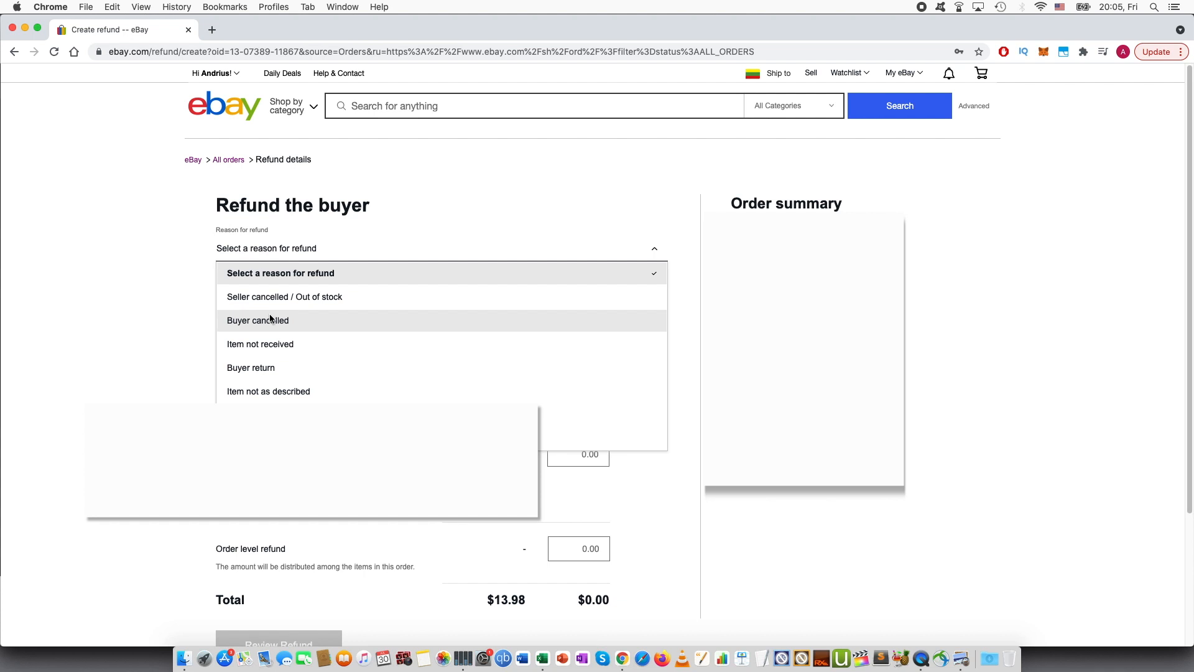
pyautogui.moveTo(264, 327)
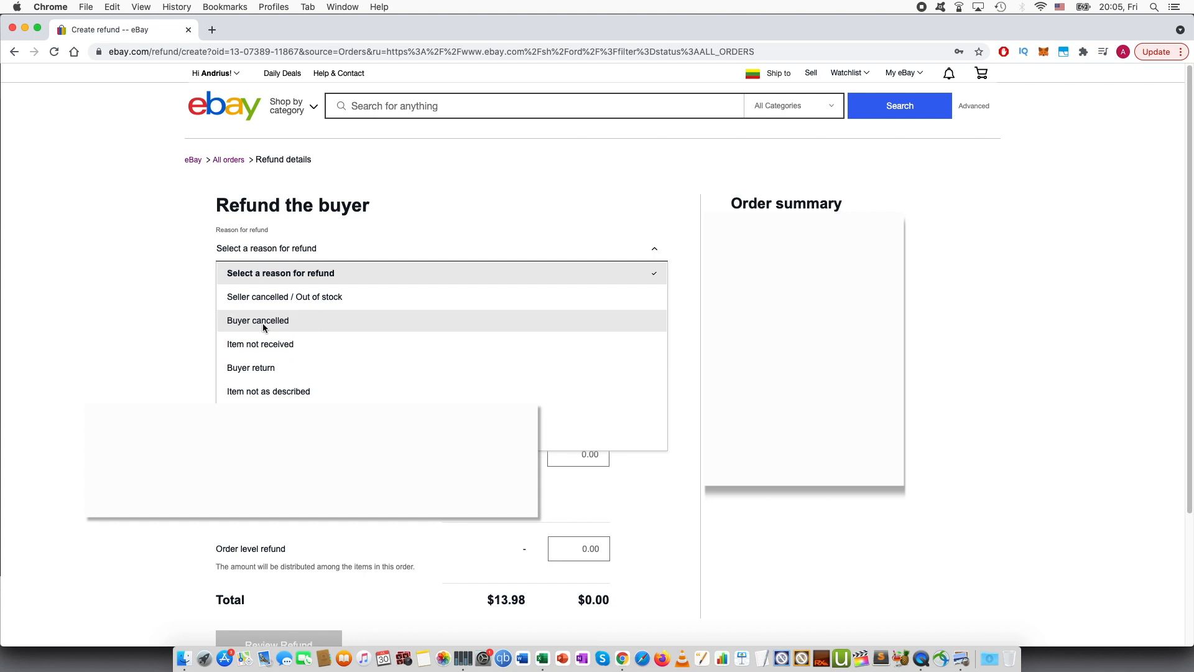
pyautogui.moveTo(268, 391)
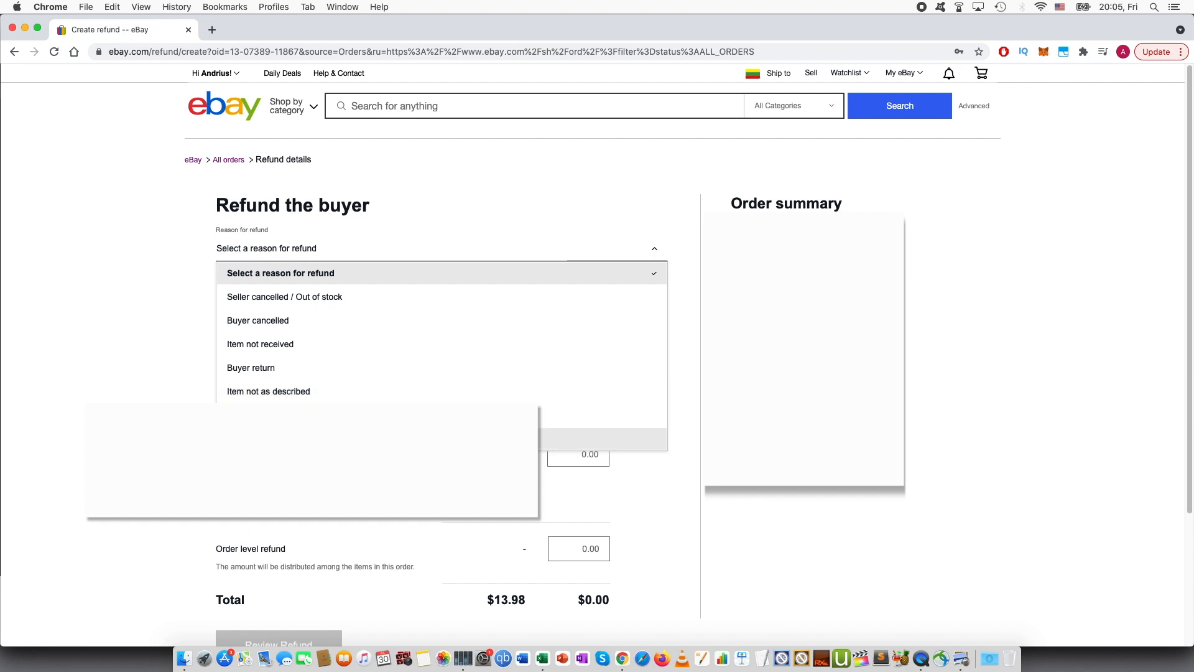
pyautogui.moveTo(284, 296)
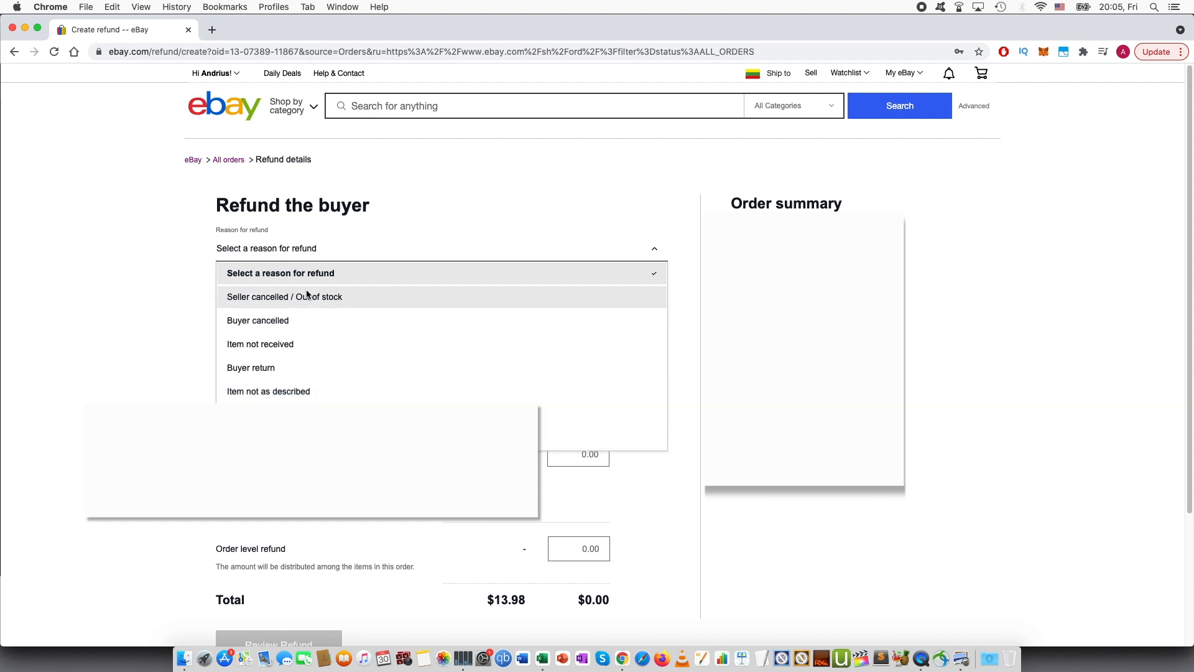
pyautogui.moveTo(298, 395)
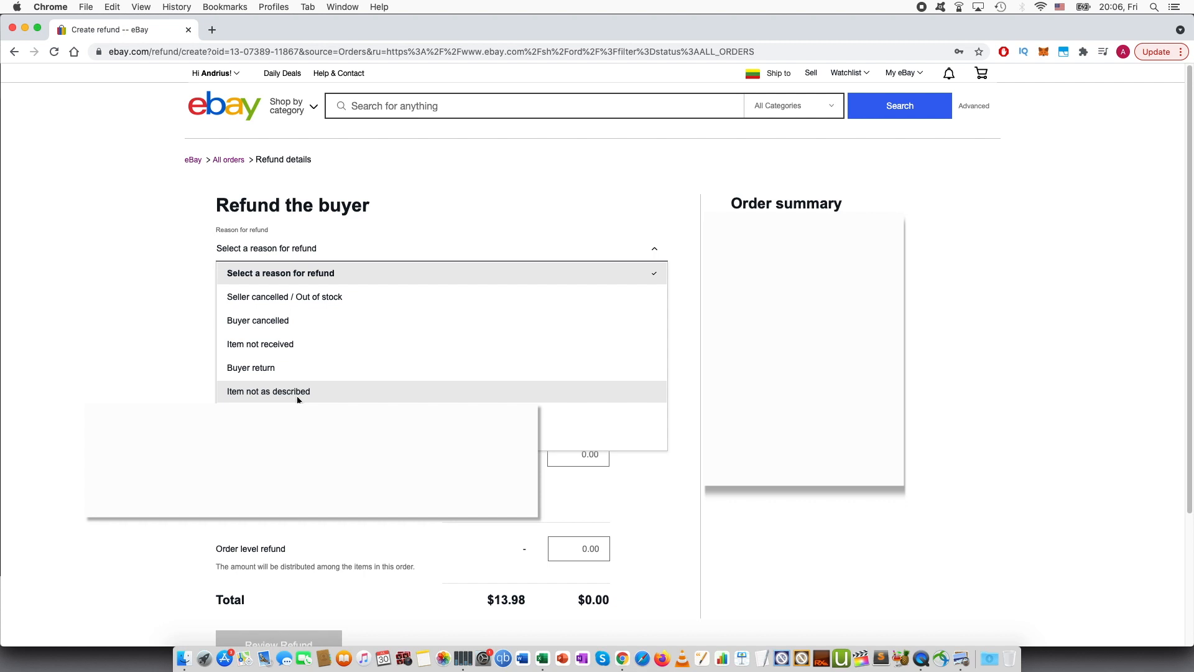
pyautogui.moveTo(298, 399)
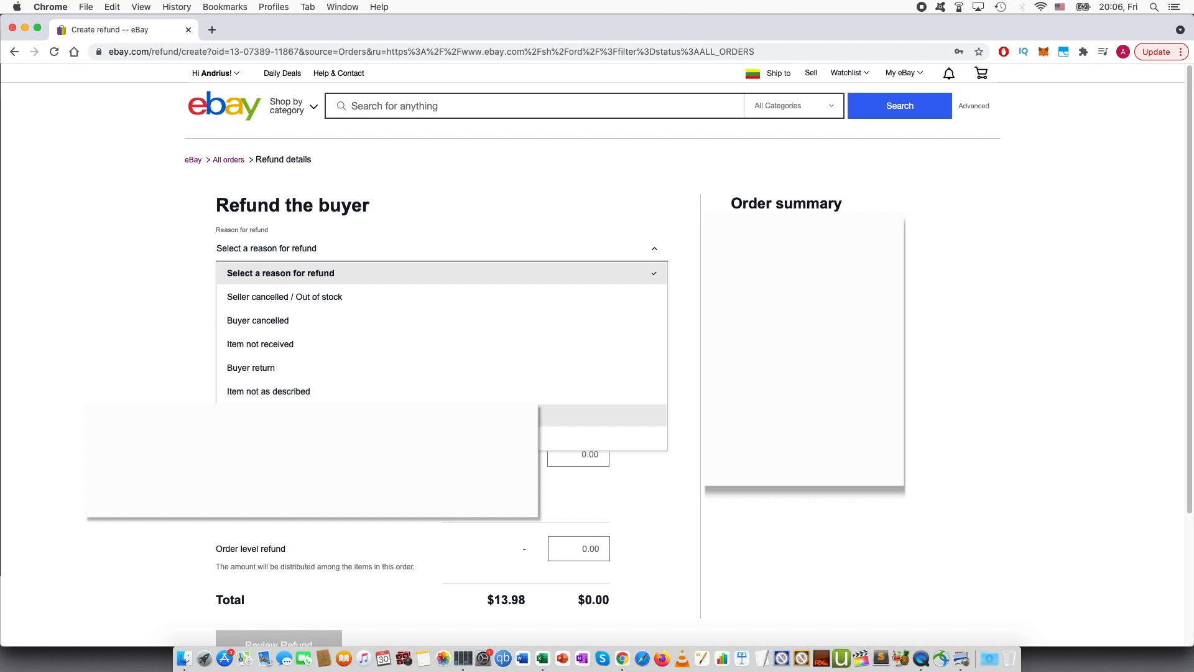
pyautogui.moveTo(288, 330)
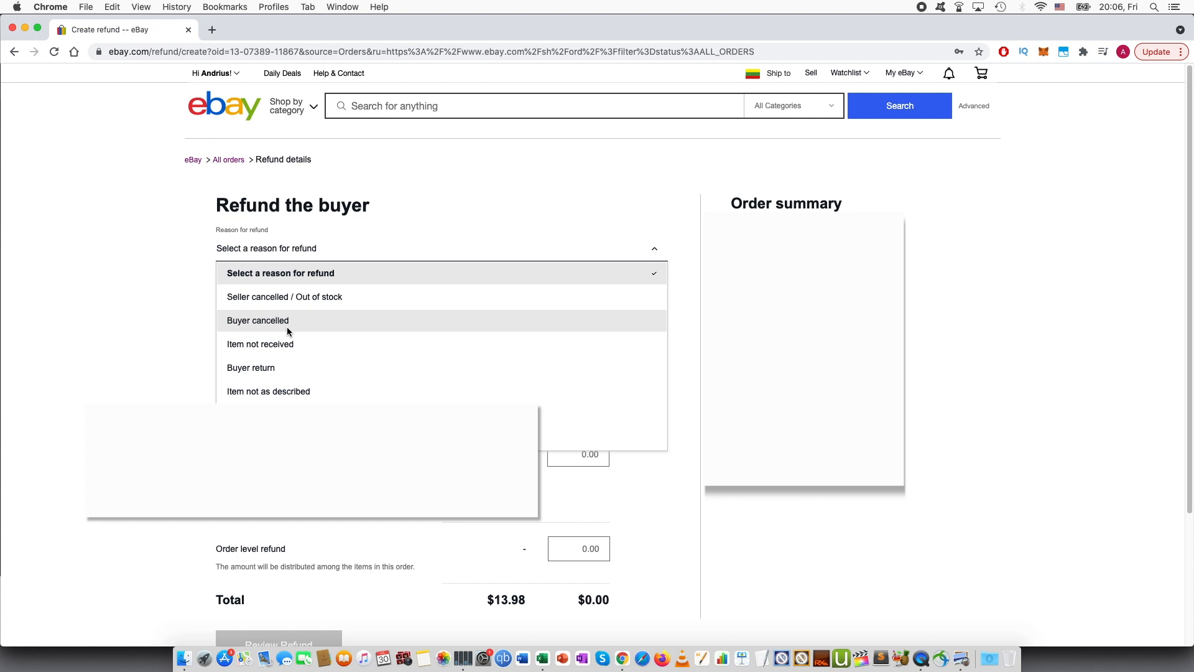
pyautogui.click(257, 319)
pyautogui.write('Hello, as discussed, I am sen')
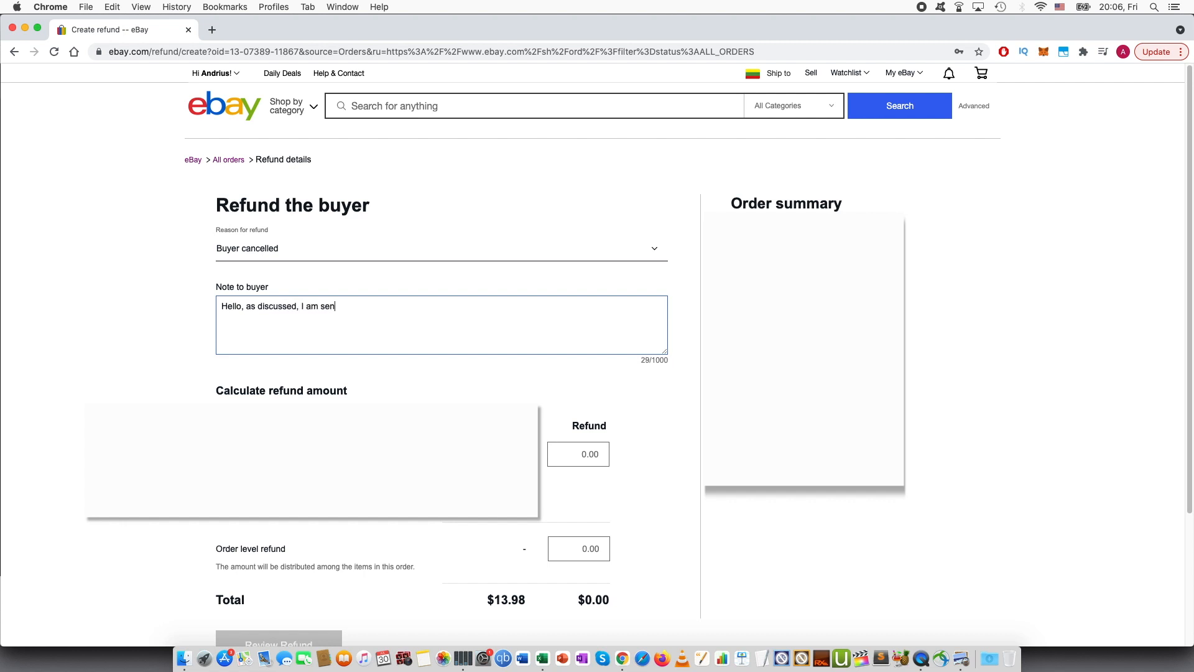
# - Finish the buyer note: '...ding partial 1 quantity of the item.'
pyautogui.write('ding partial refund for')
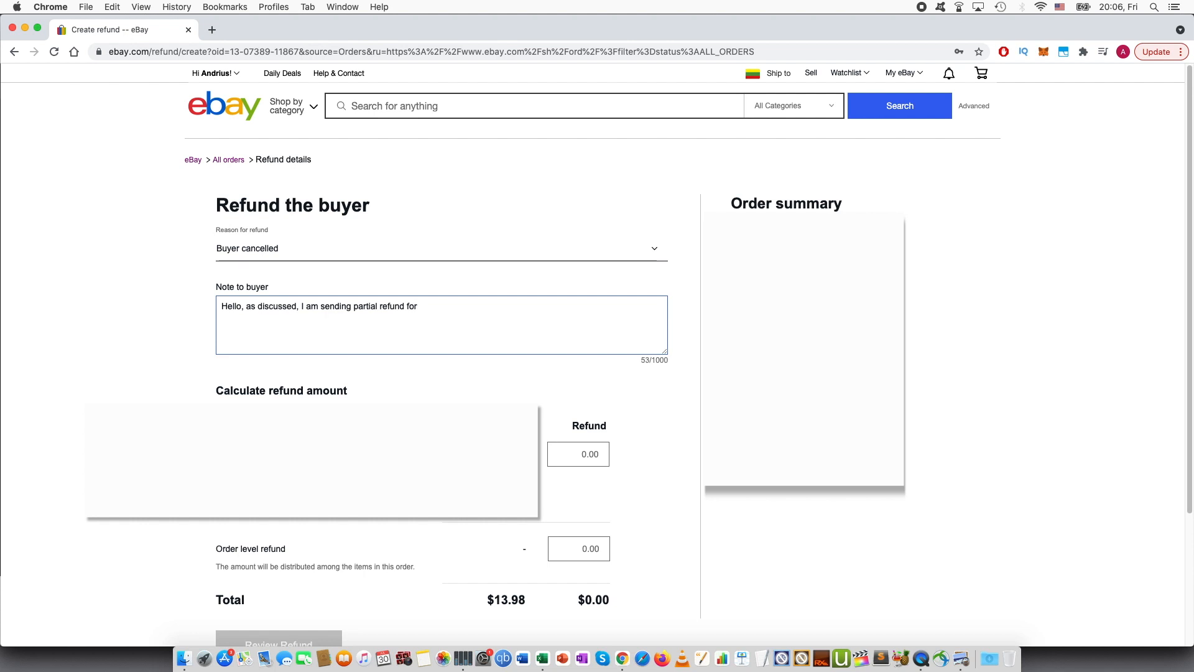
pyautogui.write('1 qu')
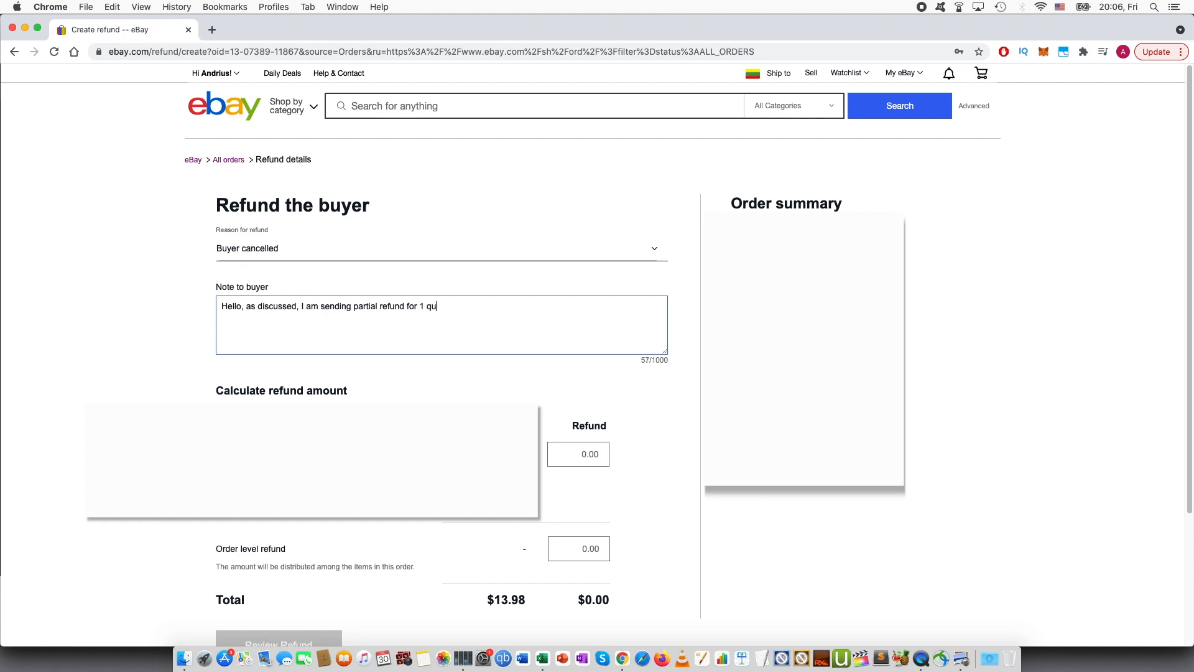
pyautogui.write('antity of th')
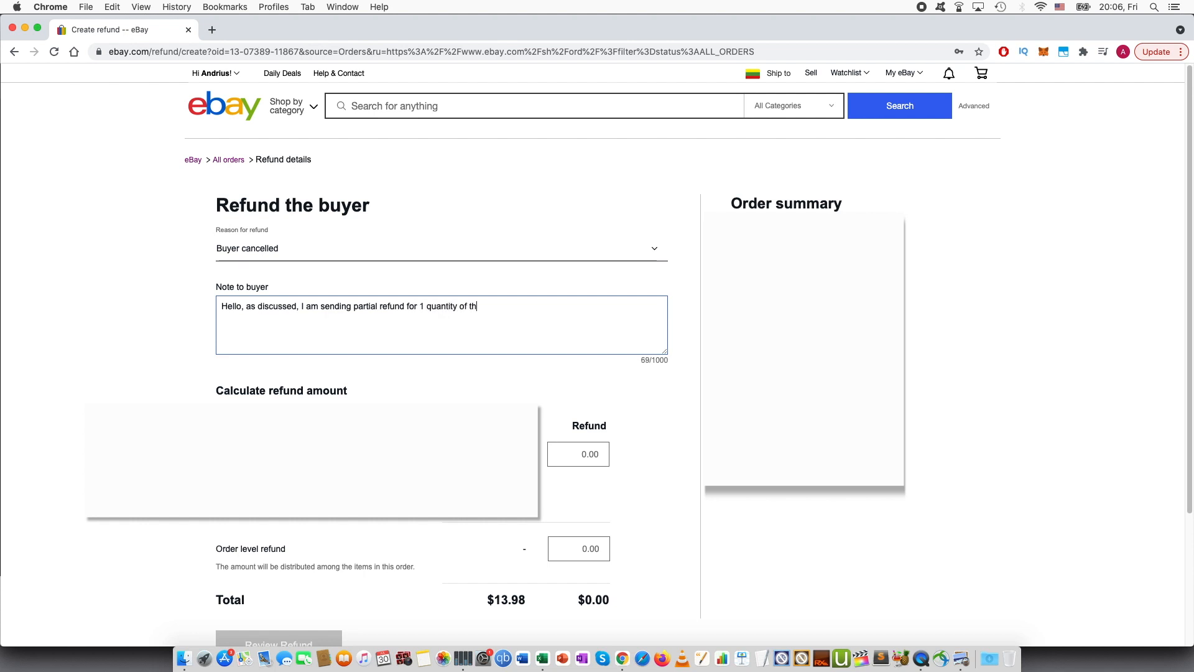
pyautogui.write('e item.')
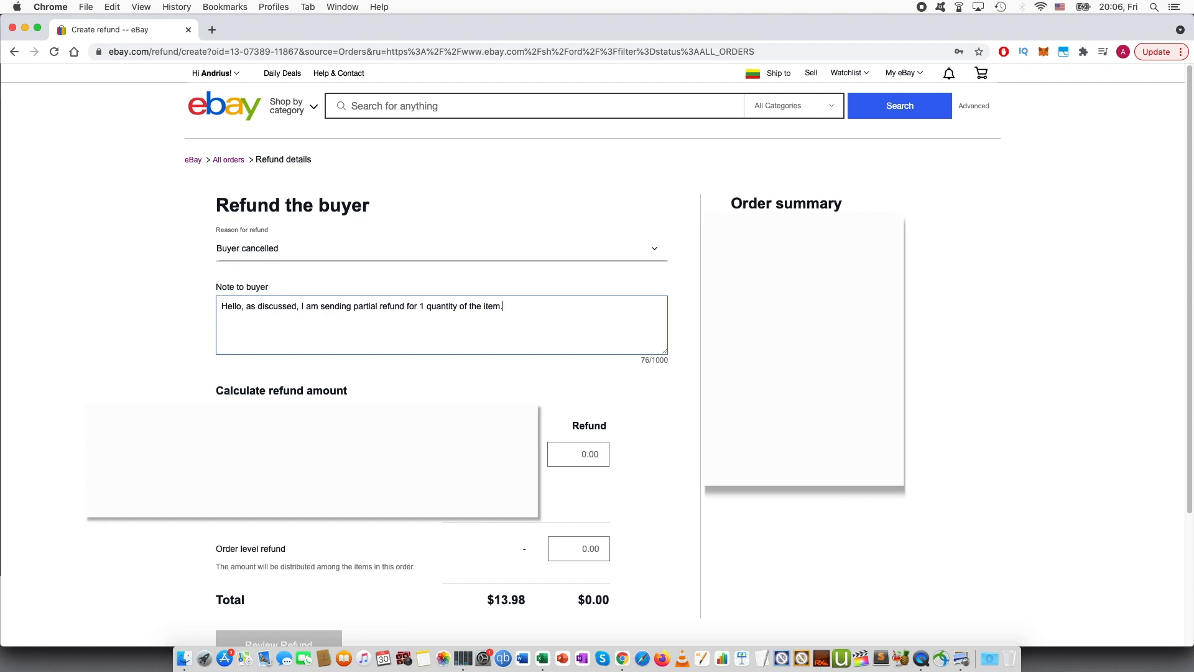
# - Enter a 6.99 item refund amount and submit the refund for review
pyautogui.write('6')
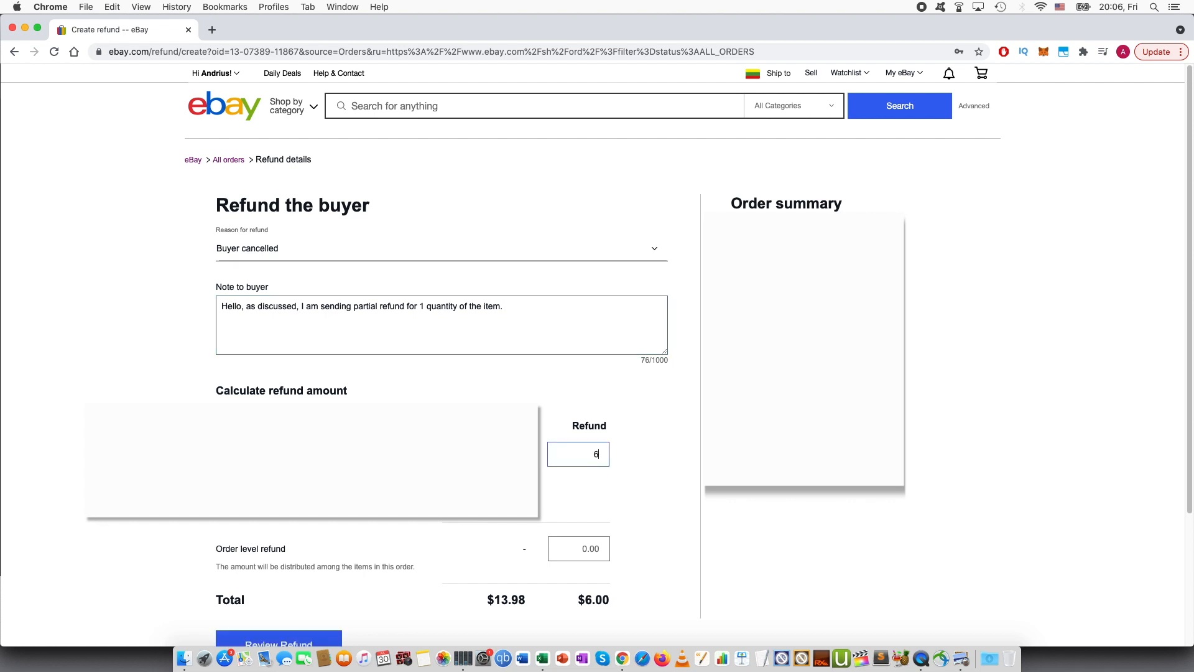
pyautogui.write('.99')
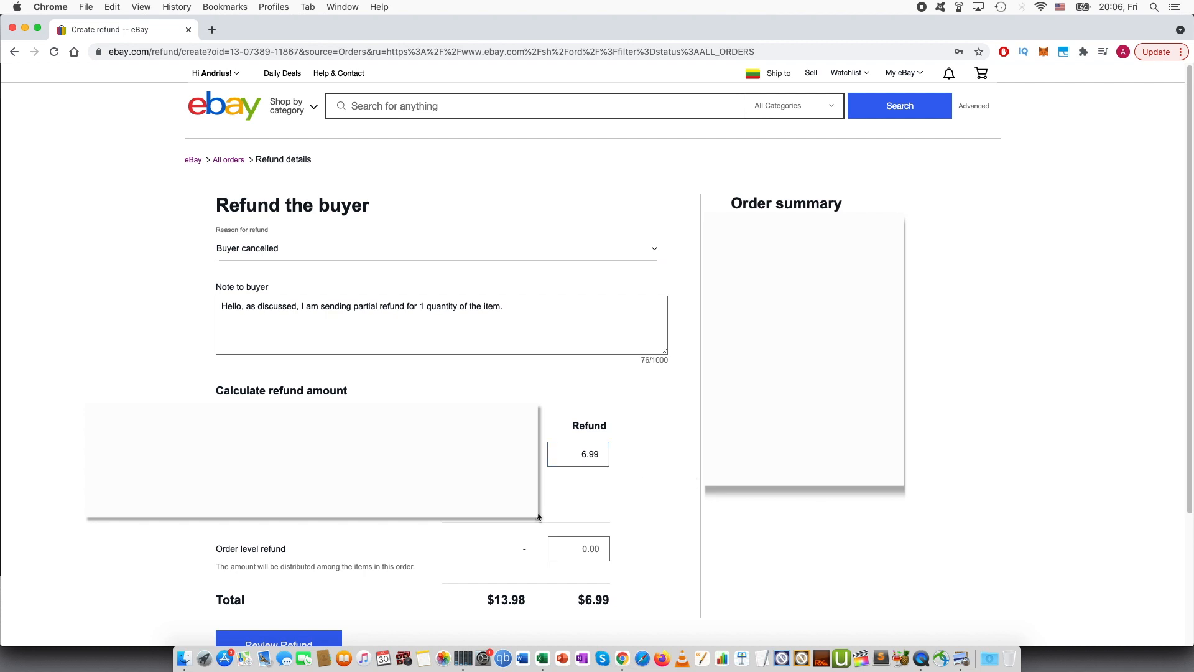
pyautogui.scroll(-3)
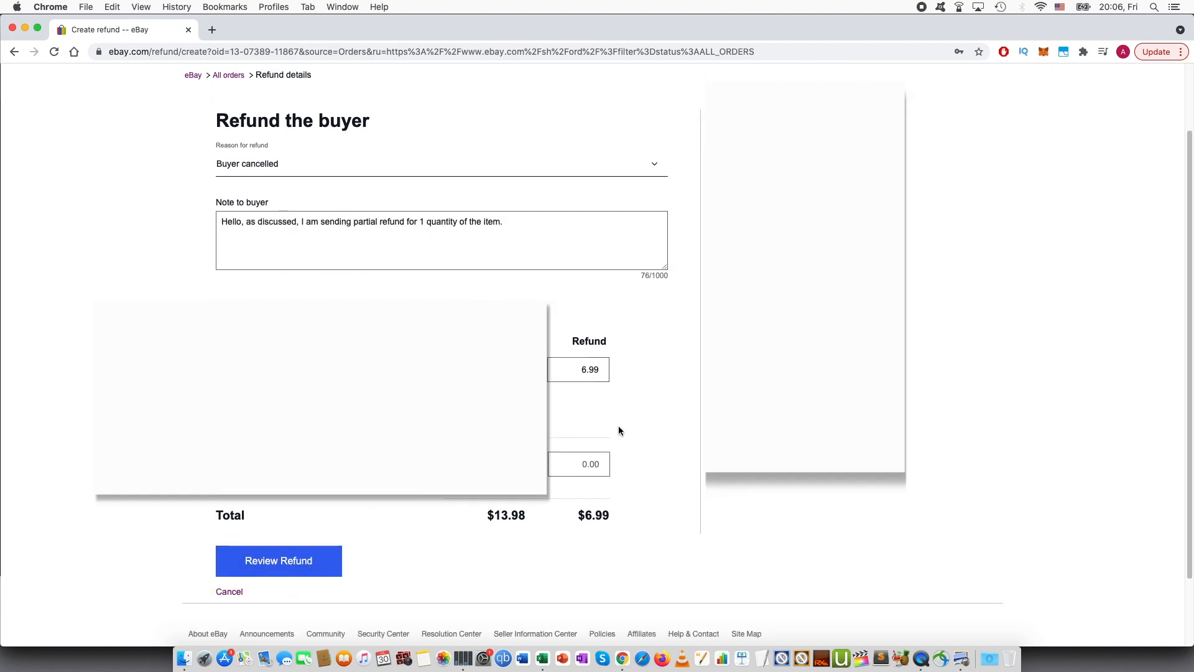
pyautogui.click(277, 560)
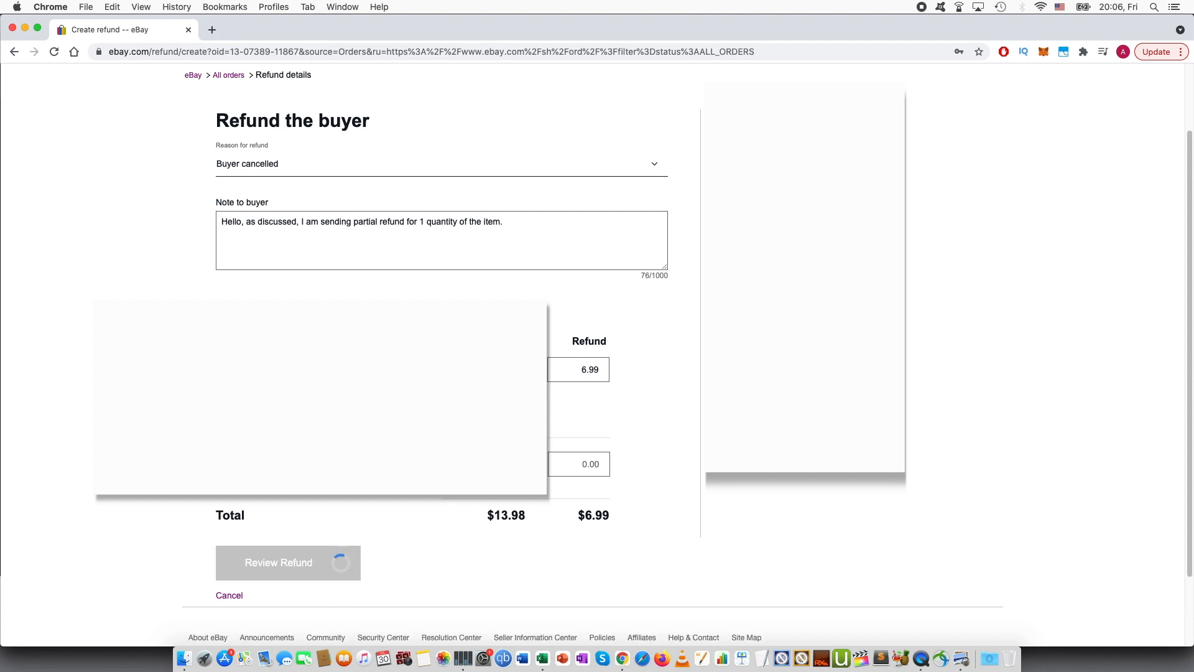
# - Confirm Send Refund in the review dialog, reaching the refund-initiated confirmation page
pyautogui.click(288, 562)
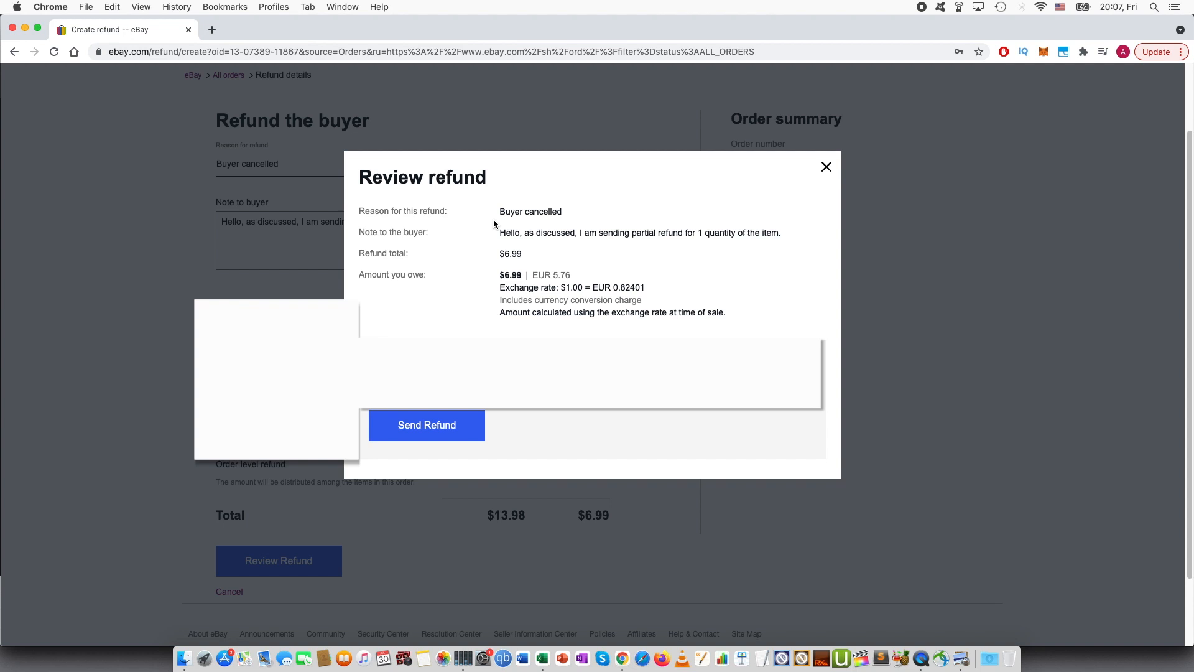
pyautogui.moveTo(473, 233)
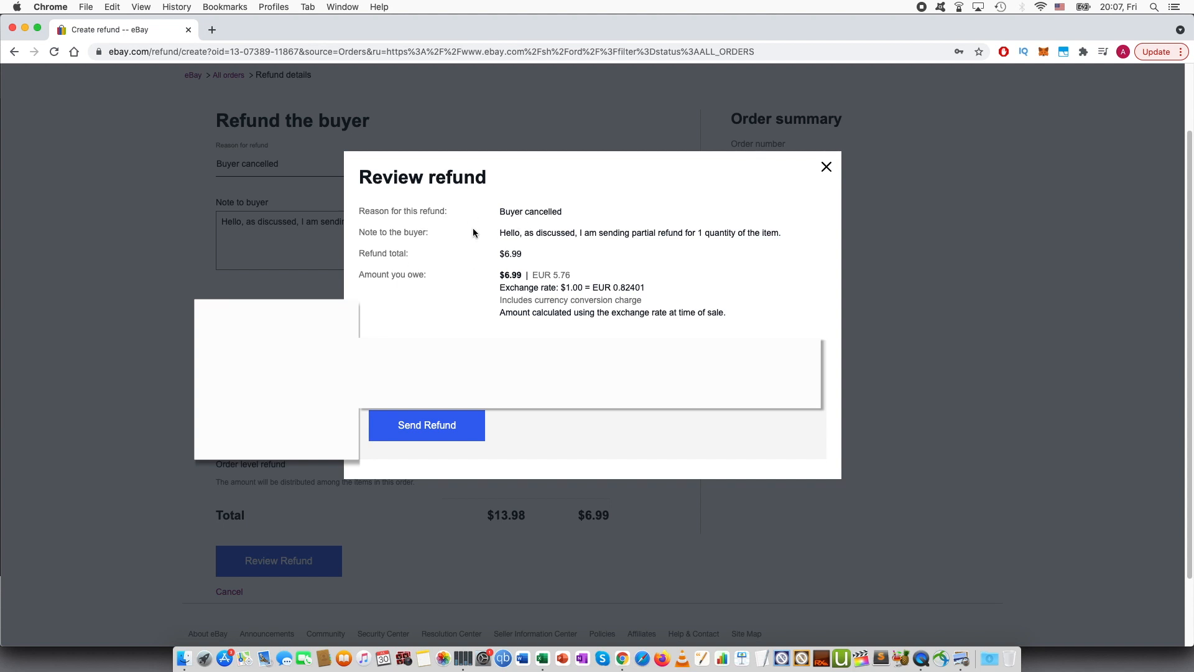
pyautogui.moveTo(484, 246)
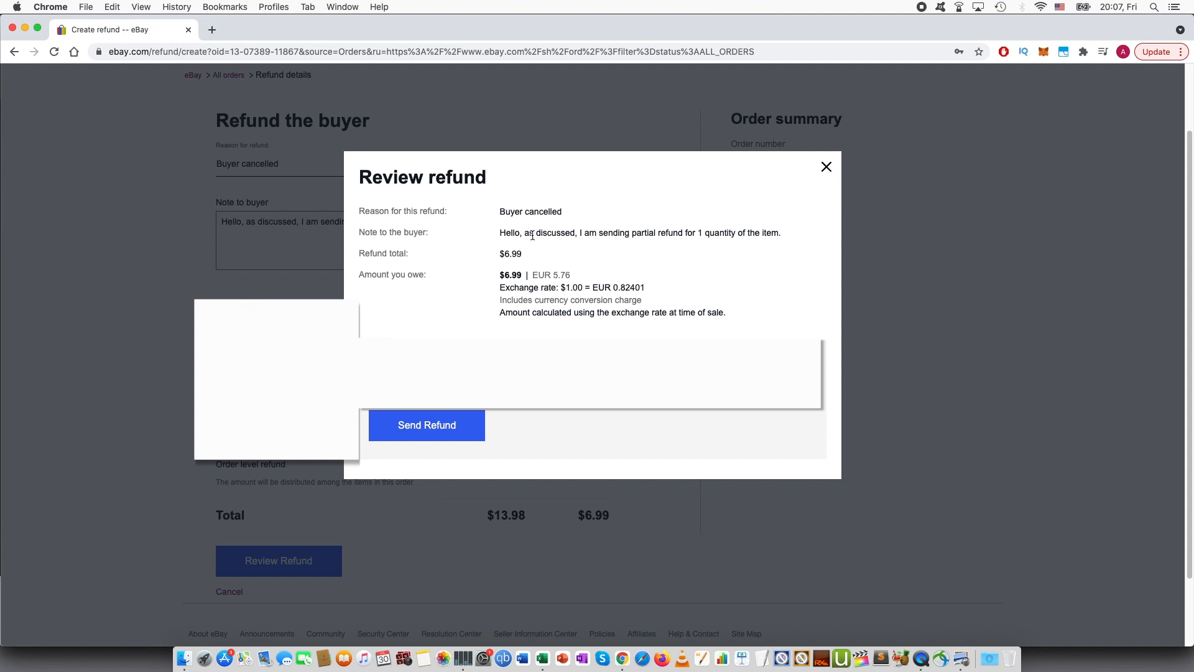
pyautogui.moveTo(410, 275)
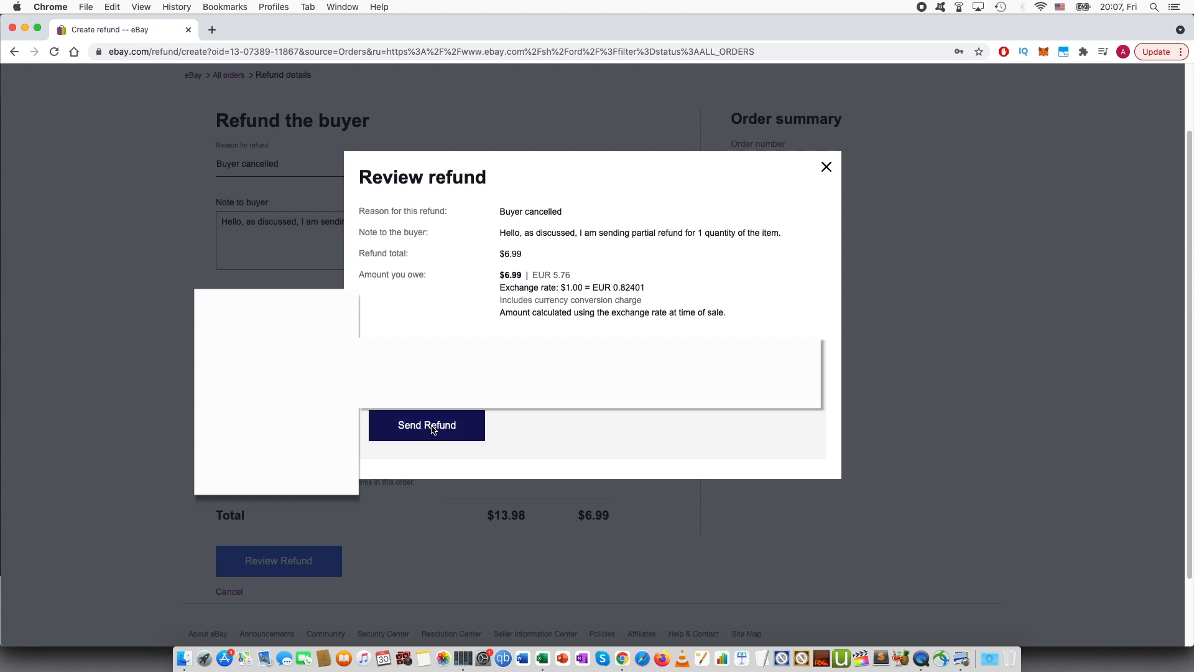
pyautogui.click(427, 425)
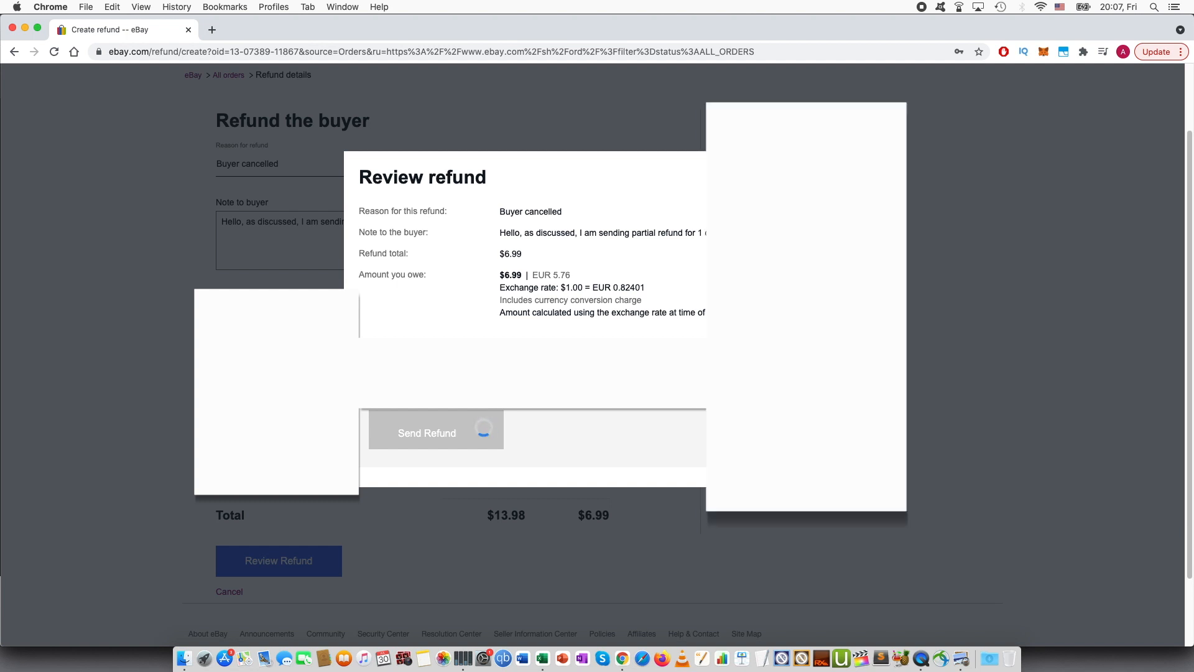
pyautogui.click(427, 433)
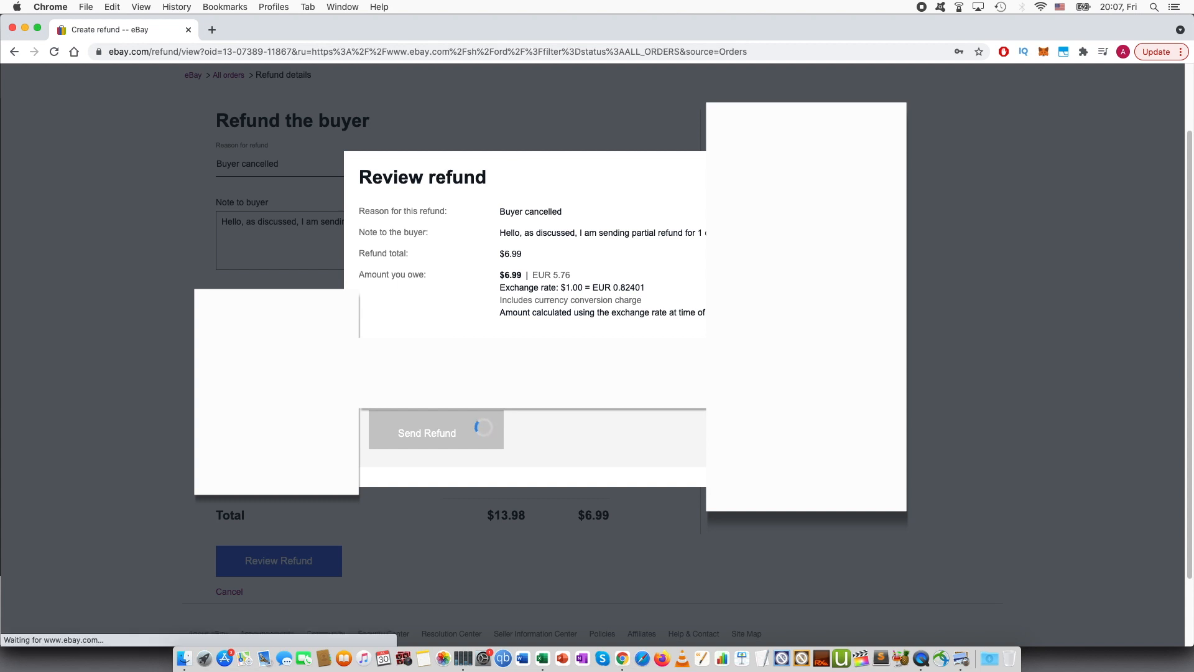
pyautogui.click(427, 433)
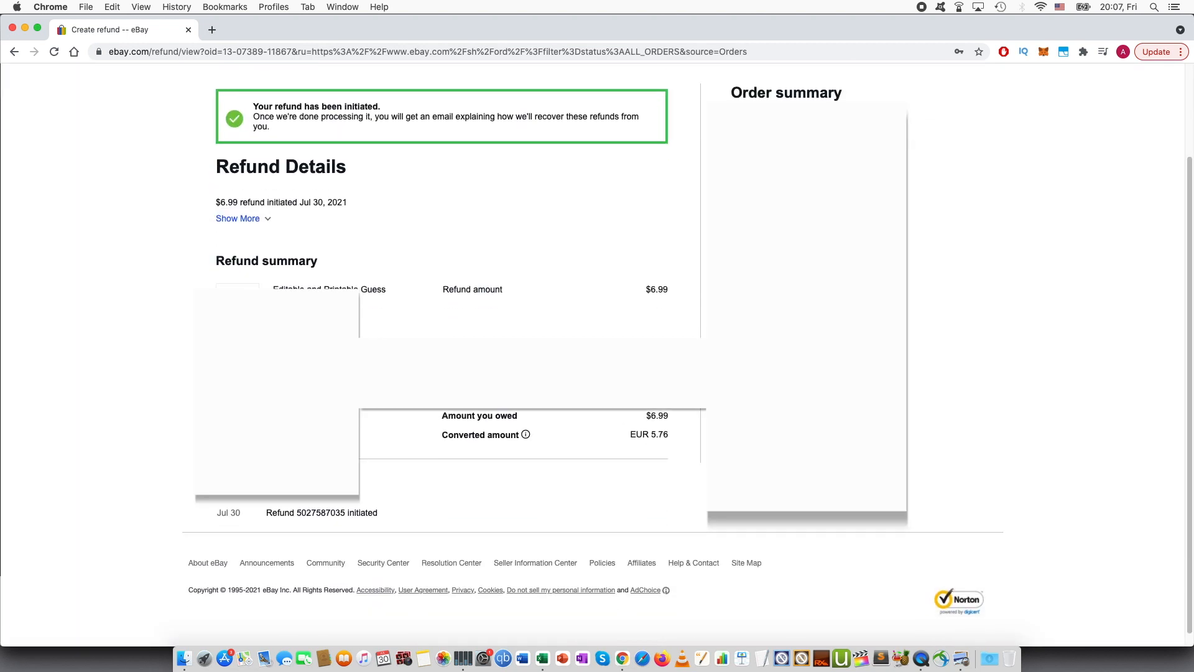